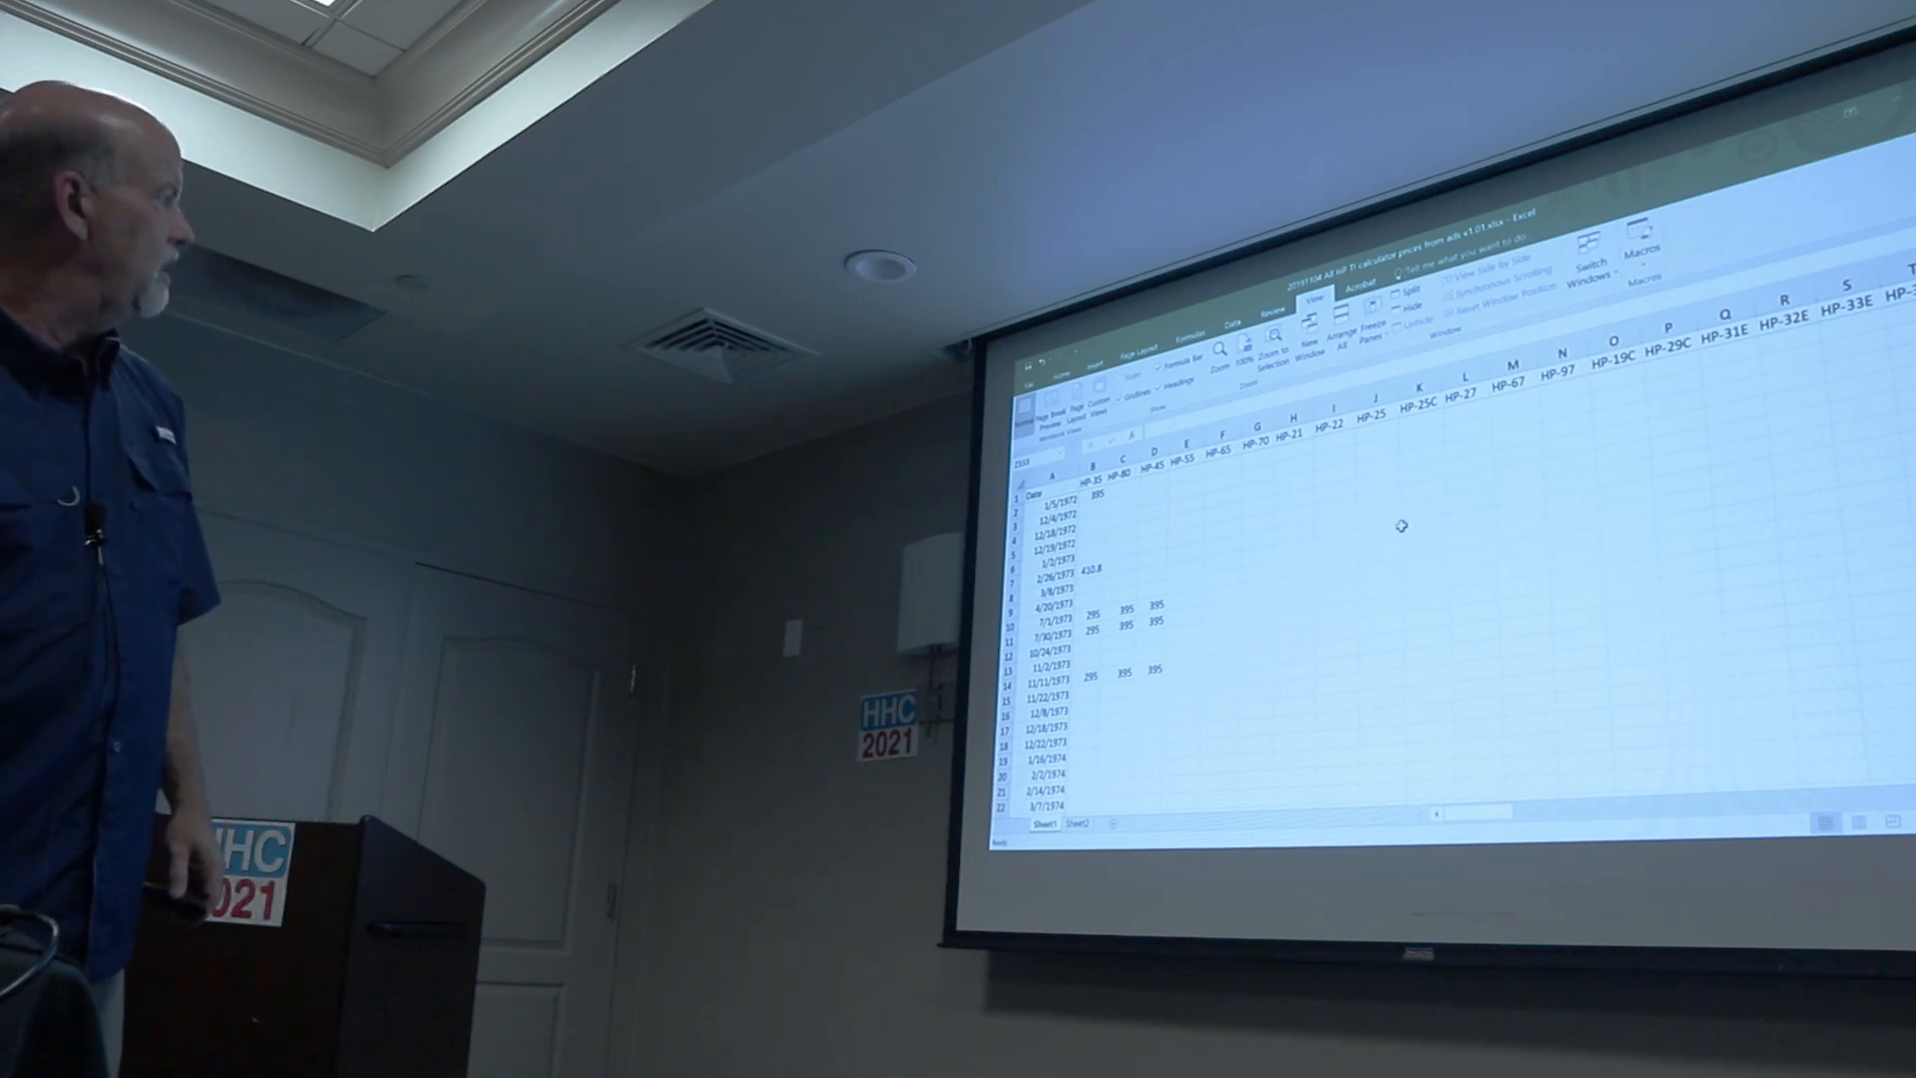
scroll(right, 3)
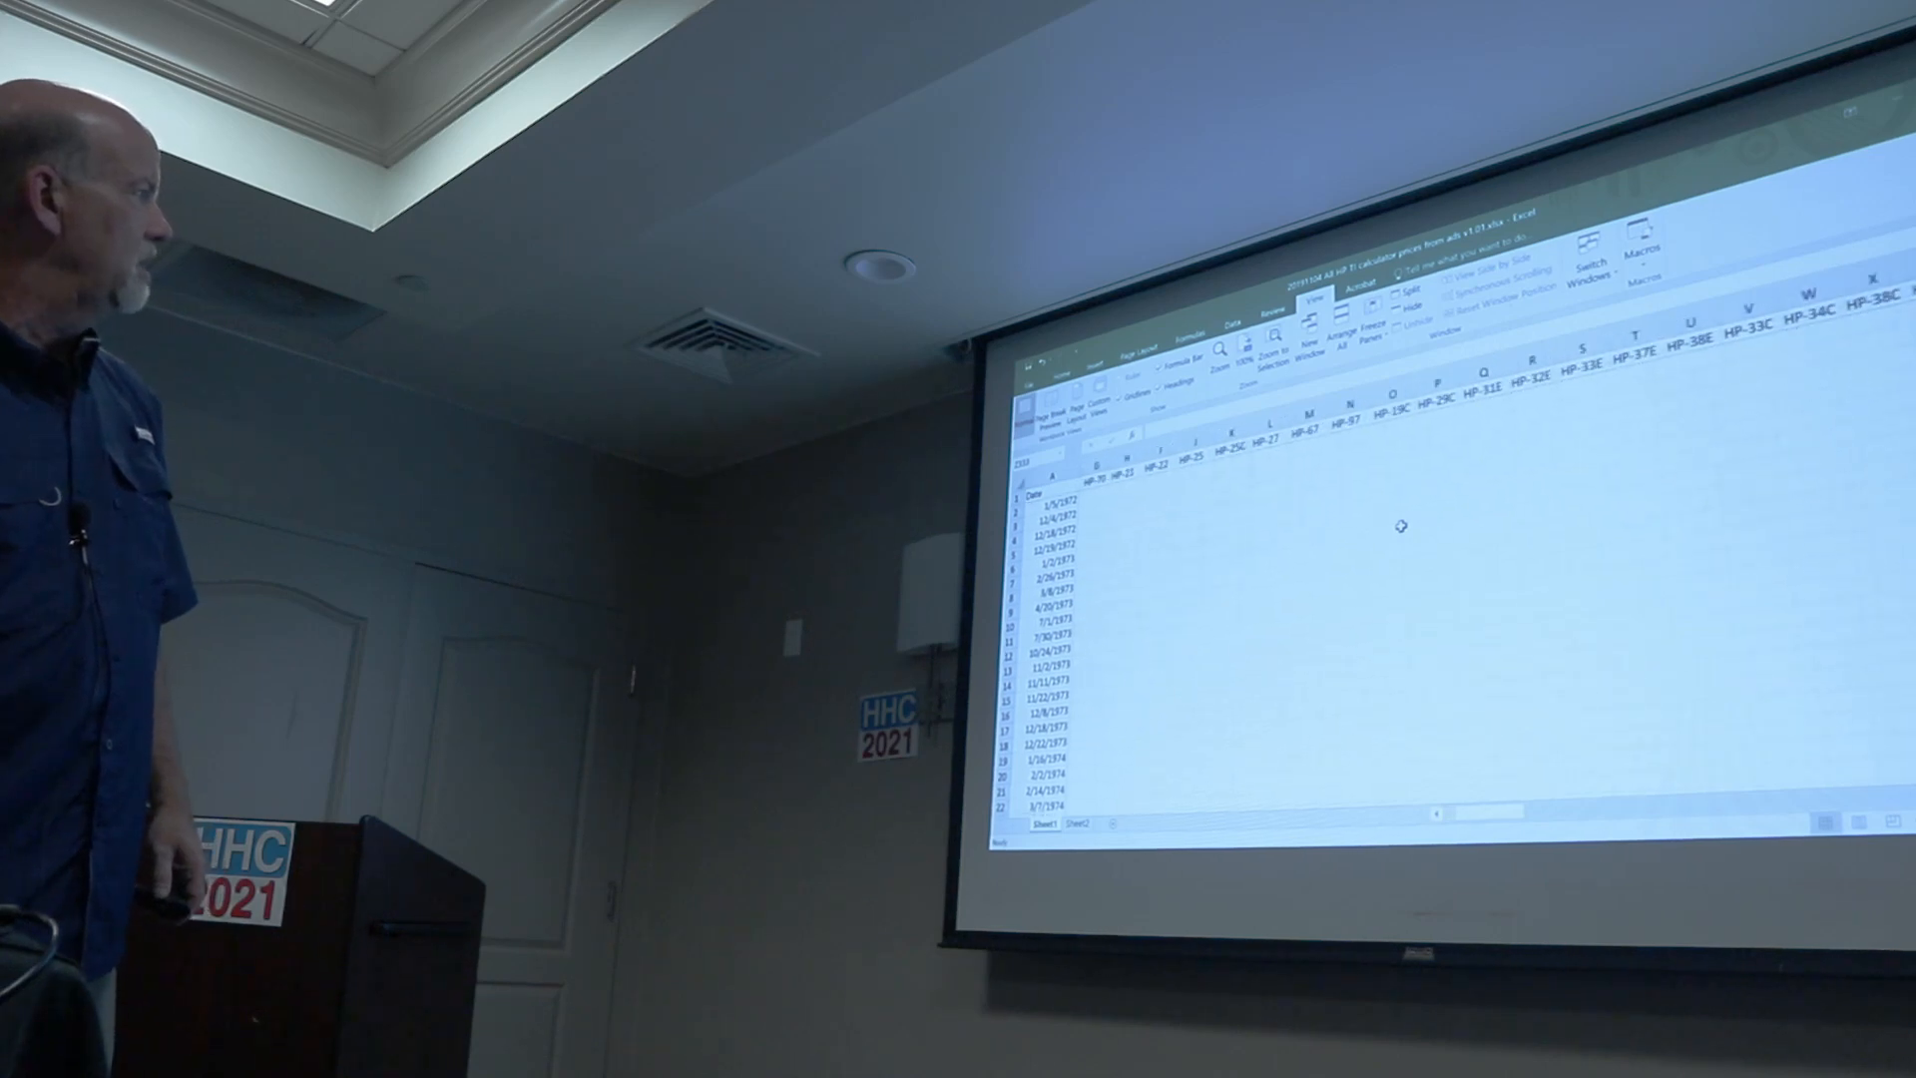
scroll(right, 3)
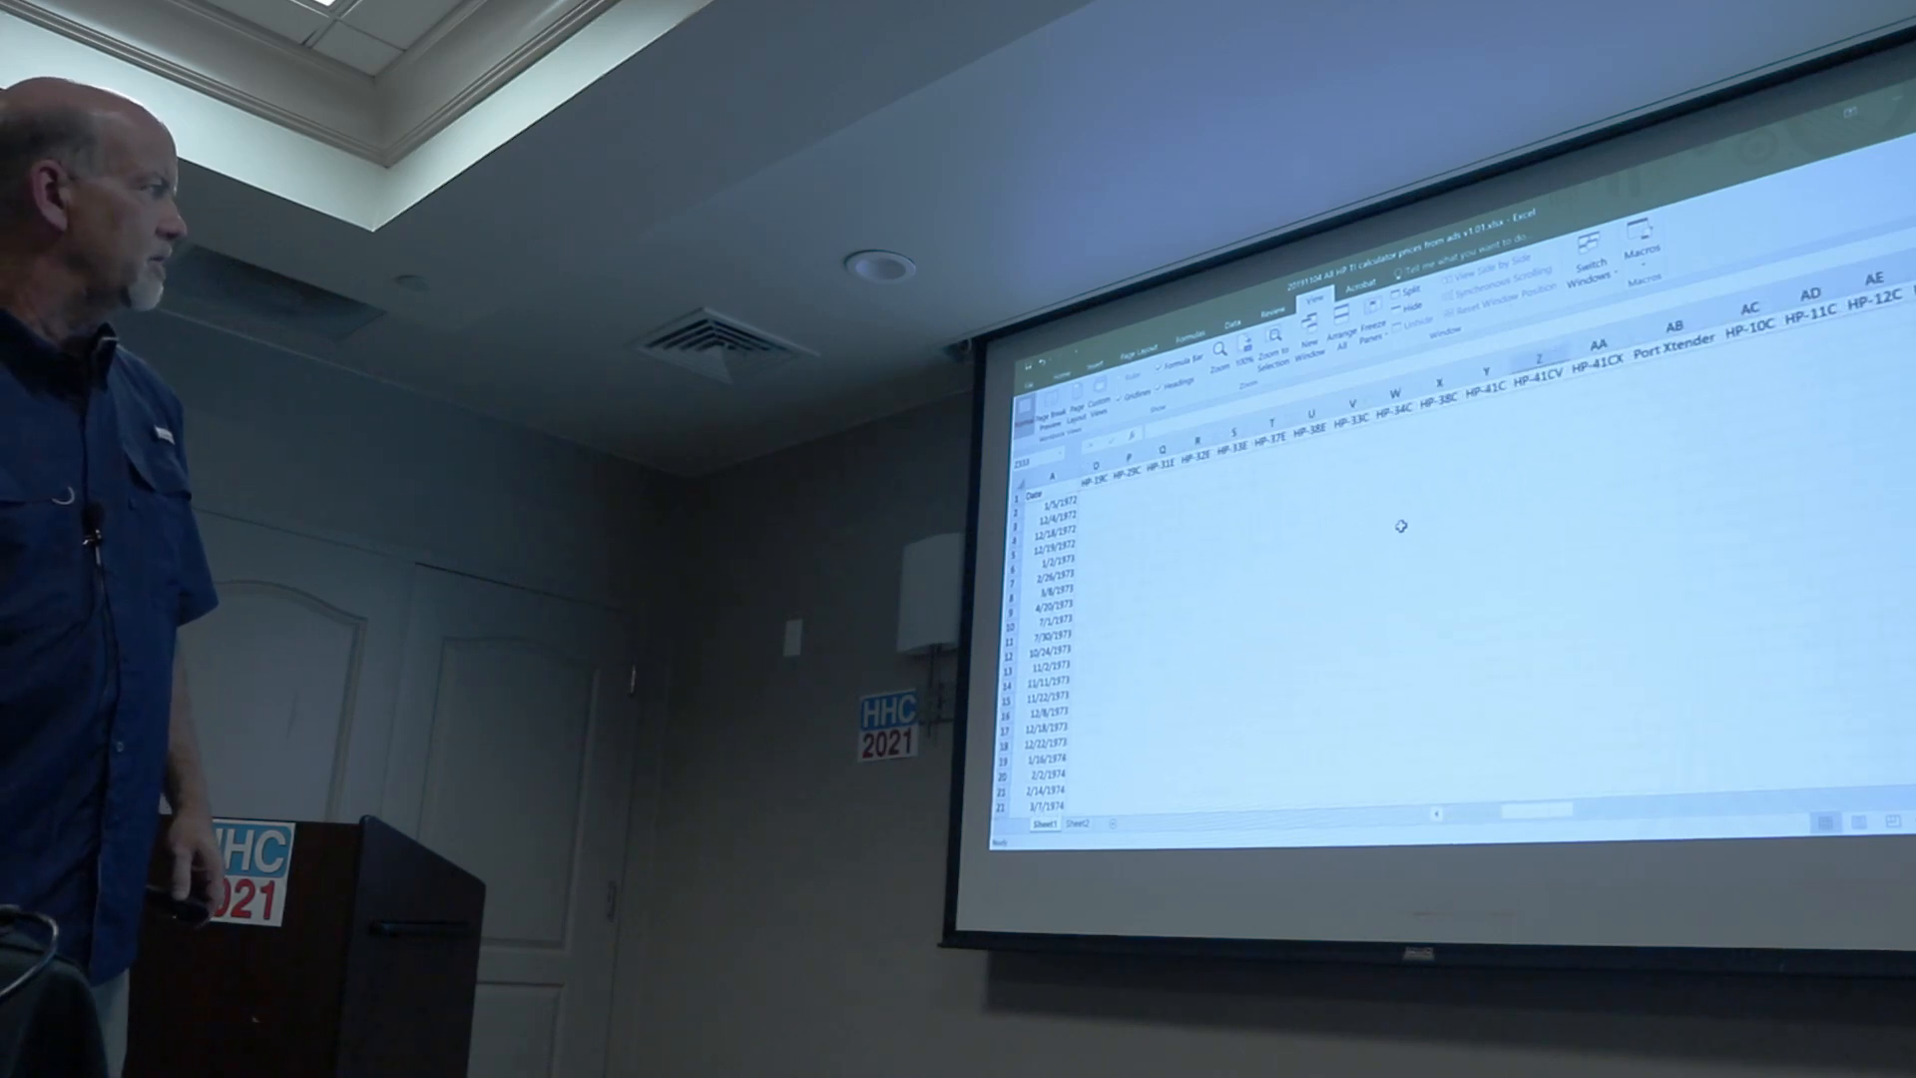